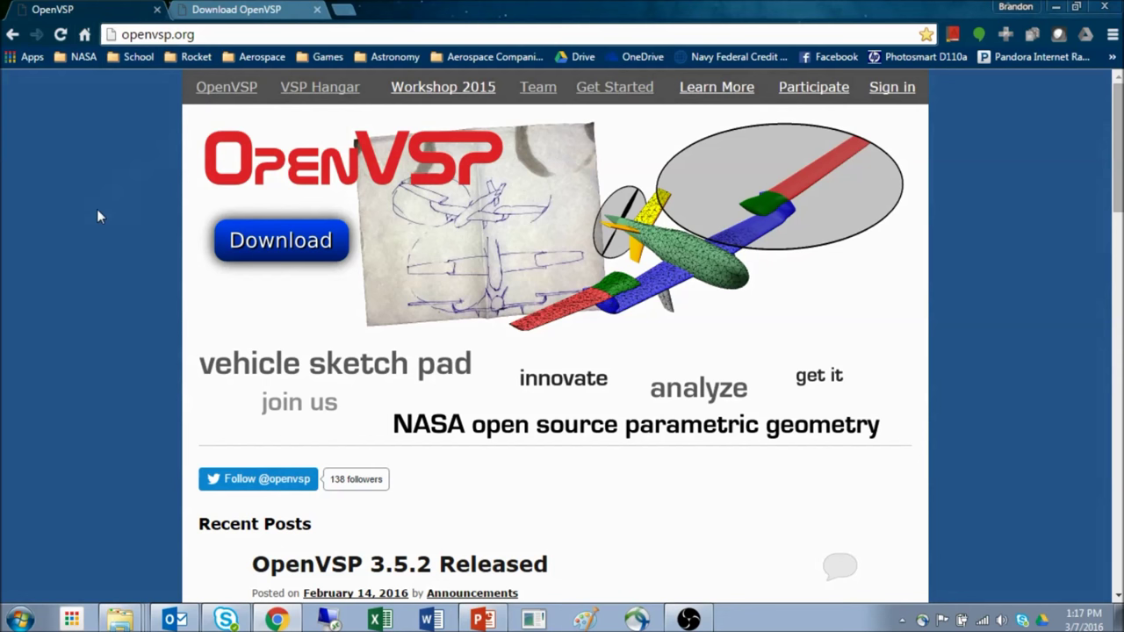
pyautogui.moveTo(95, 239)
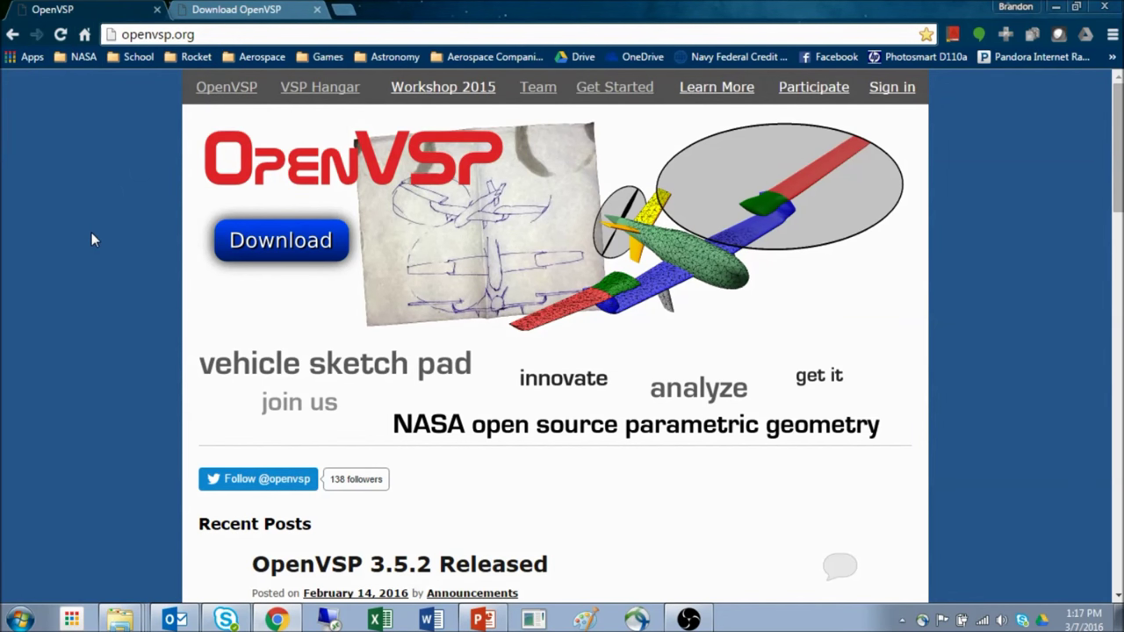
# Browse the OpenVSP home page and go to its download page listing versions 3.5.2 and 2.3.0.
pyautogui.scroll(-3)
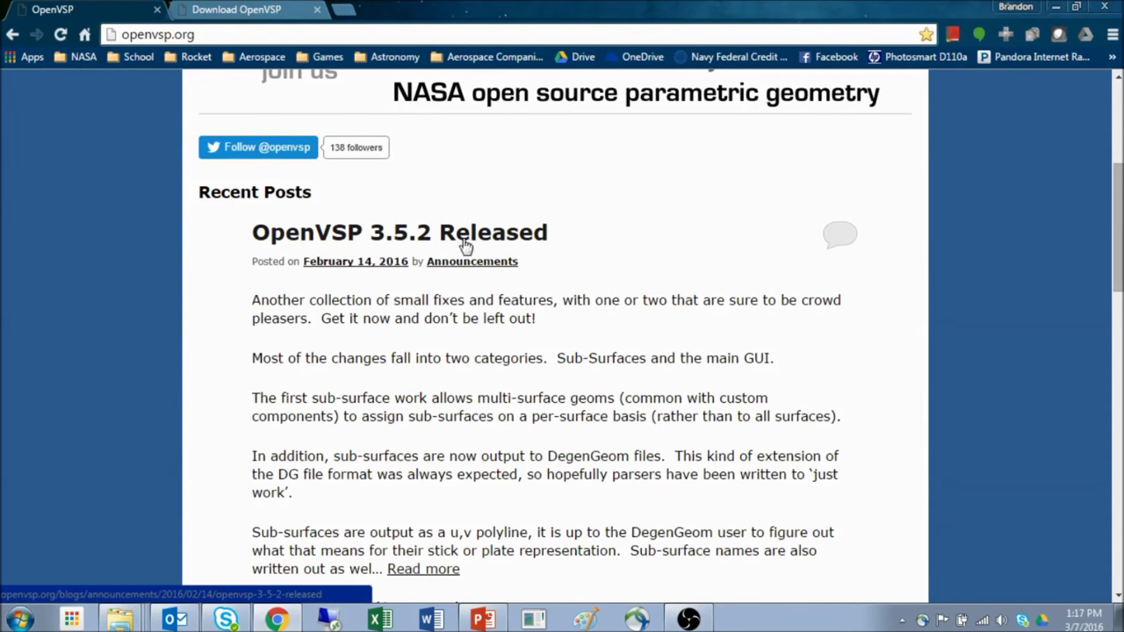
pyautogui.scroll(-3)
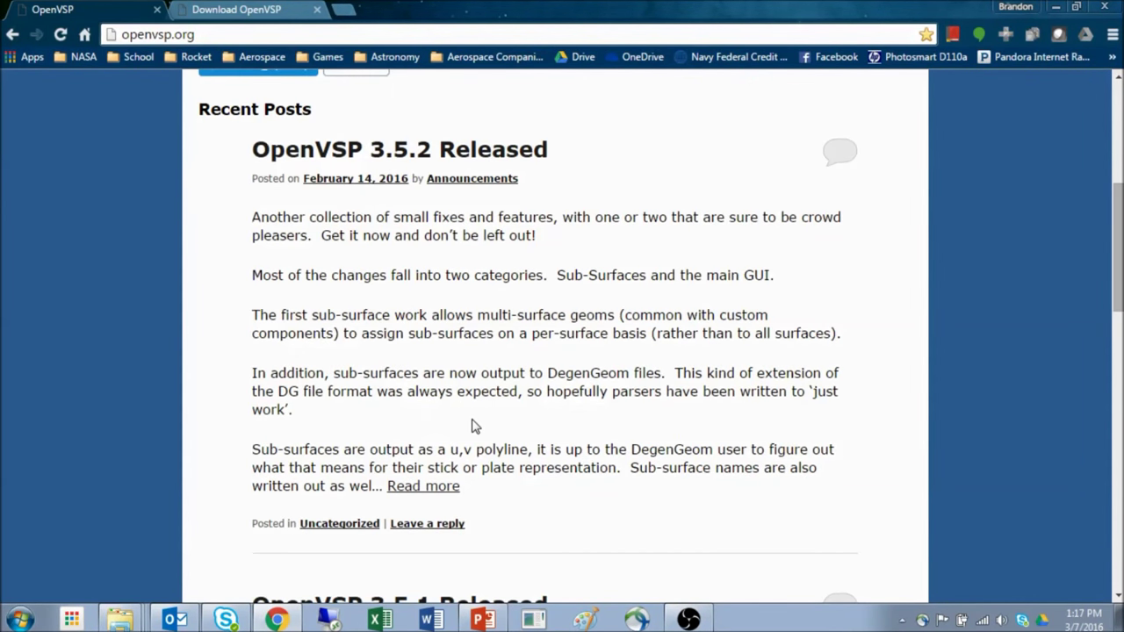
pyautogui.scroll(3)
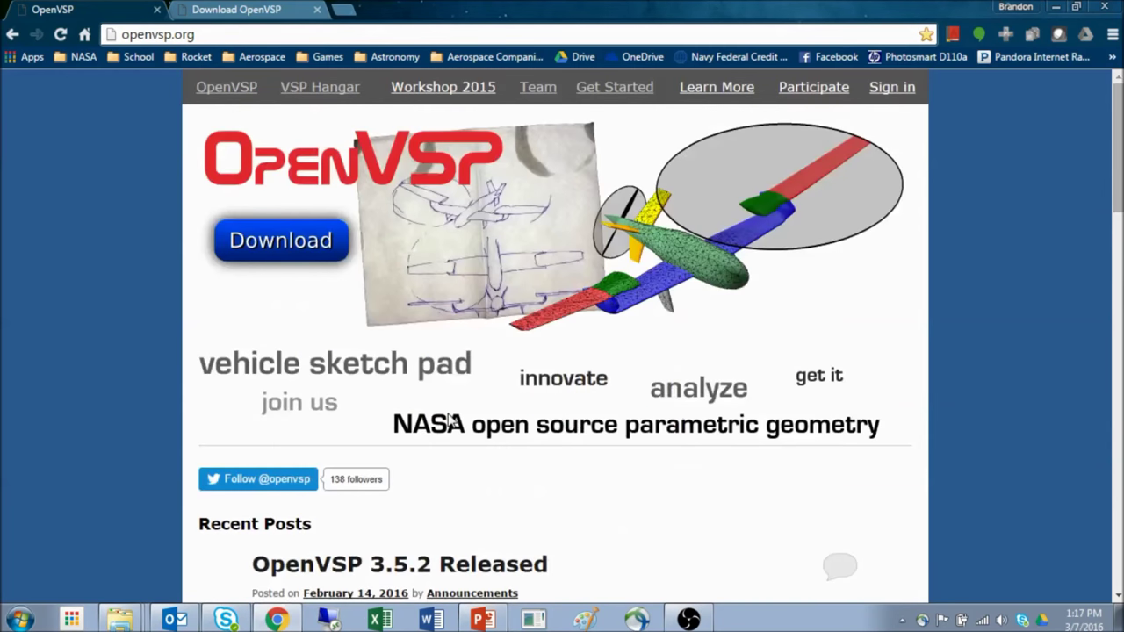
pyautogui.scroll(-3)
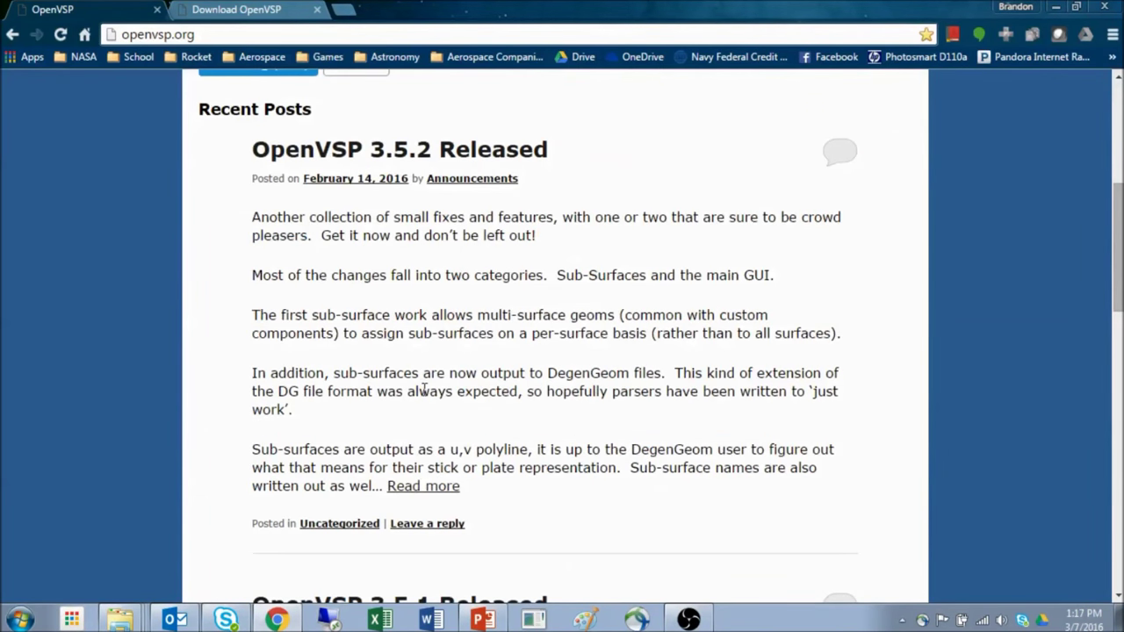
pyautogui.scroll(3)
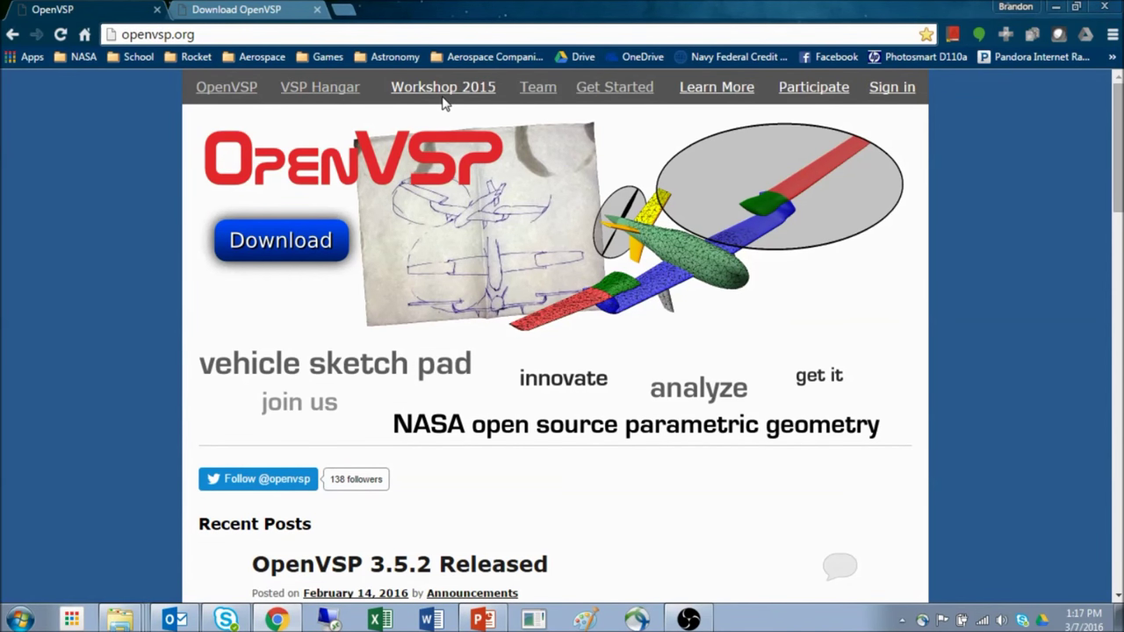
pyautogui.moveTo(554, 114)
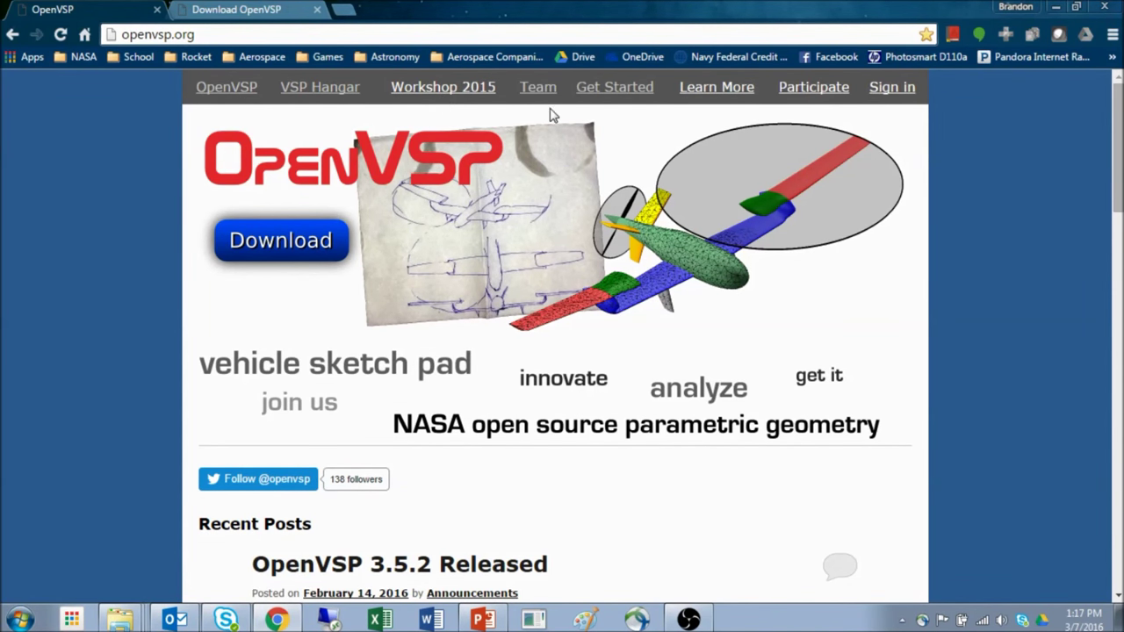
pyautogui.moveTo(710, 111)
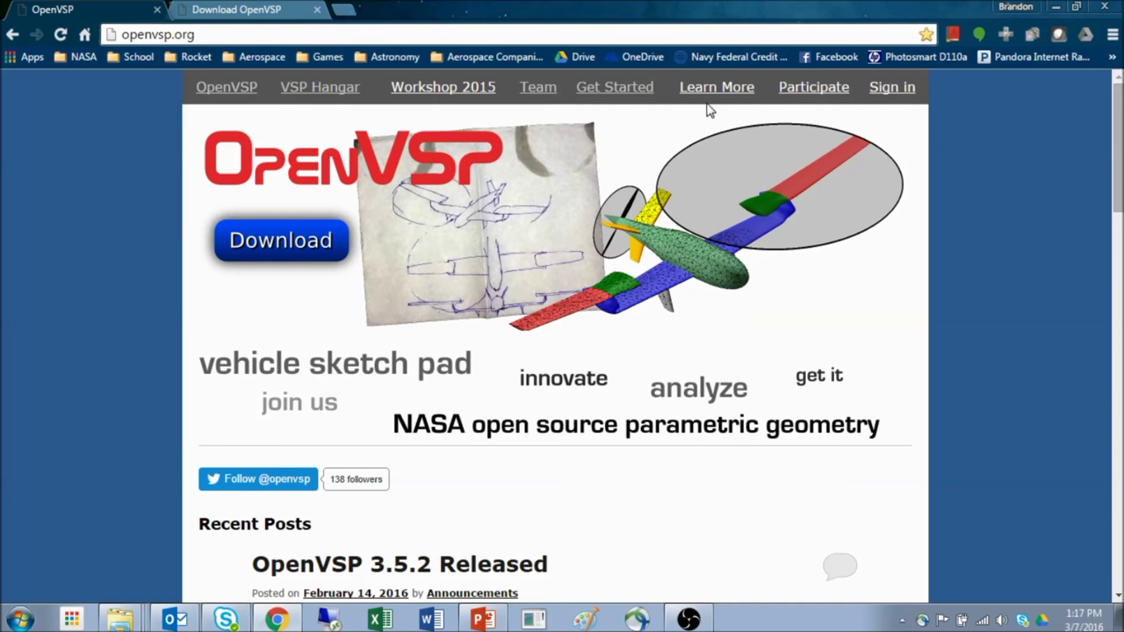
pyautogui.moveTo(285, 200)
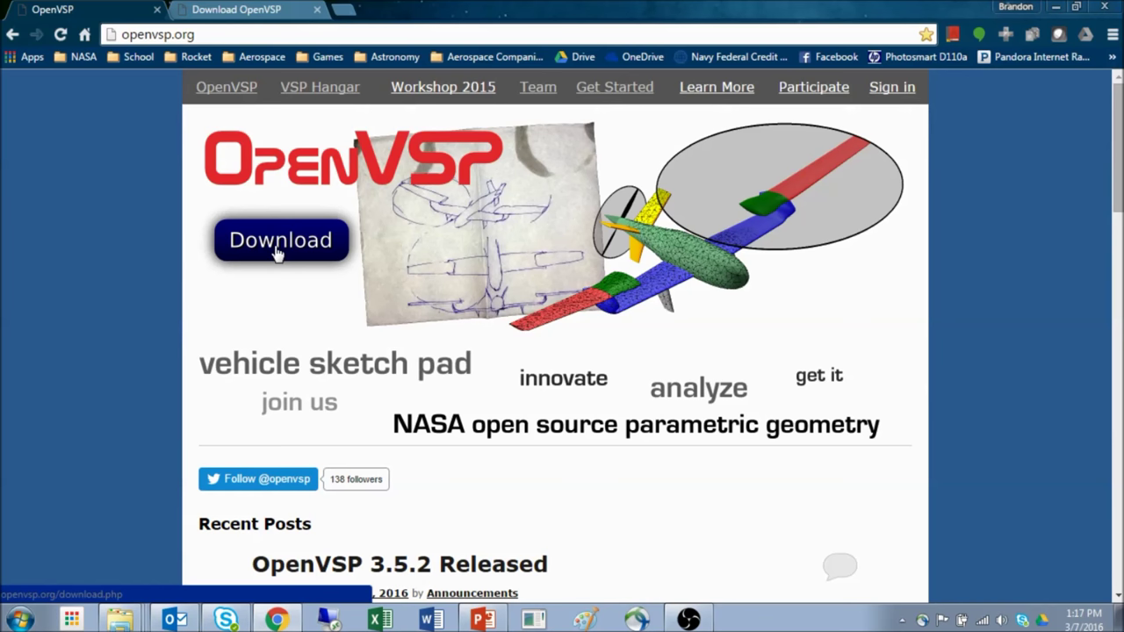
pyautogui.click(281, 239)
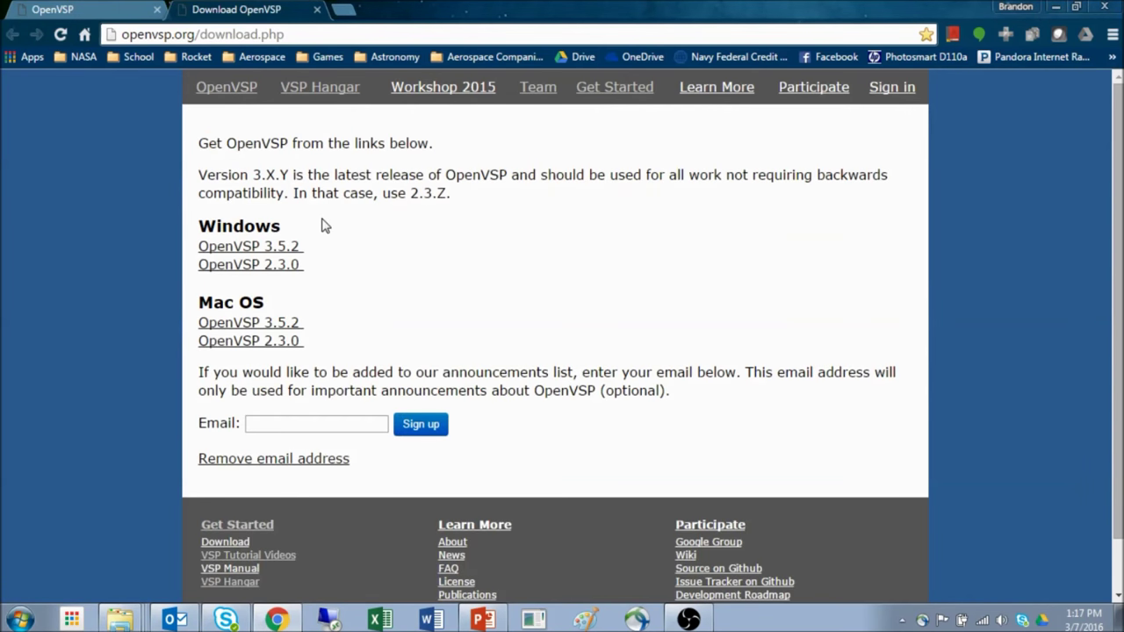
pyautogui.moveTo(281, 308)
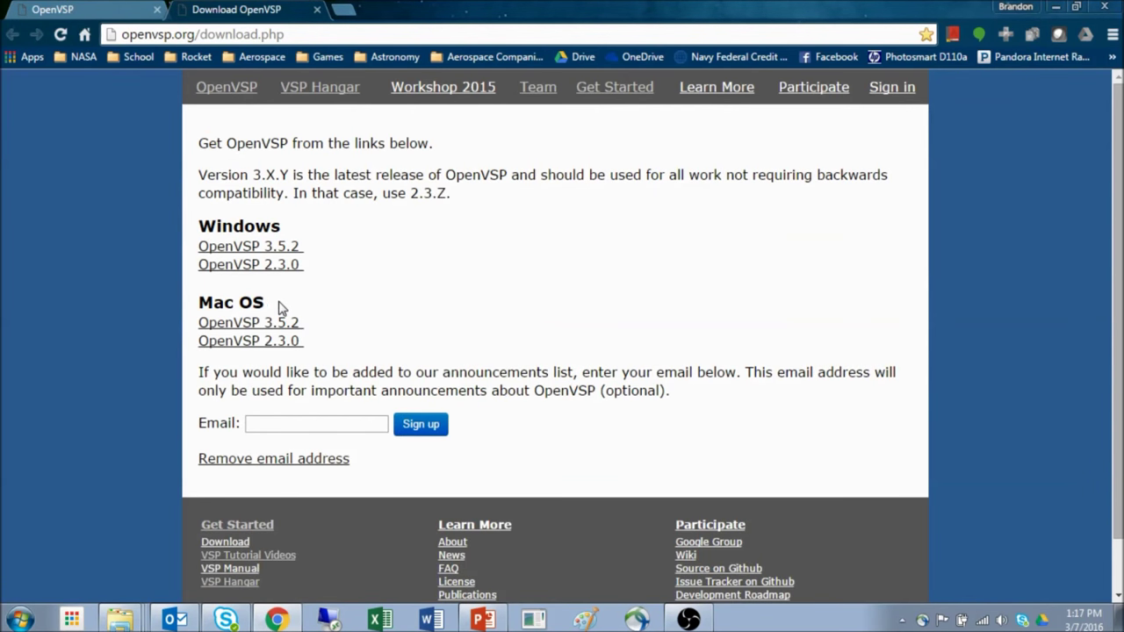
pyautogui.moveTo(320, 349)
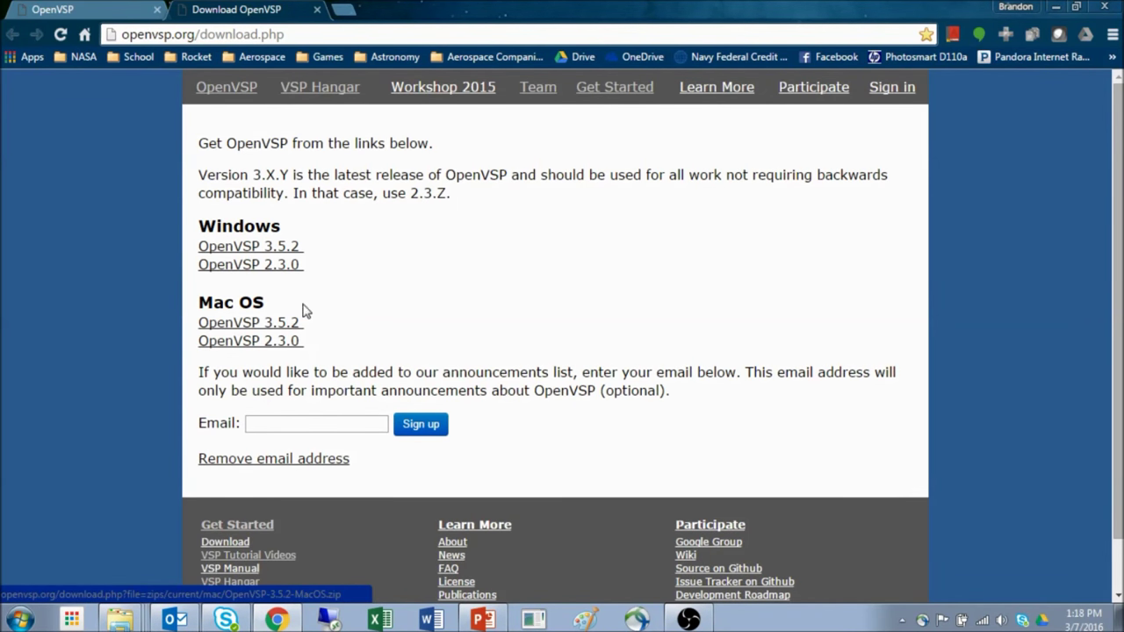
pyautogui.moveTo(249, 246)
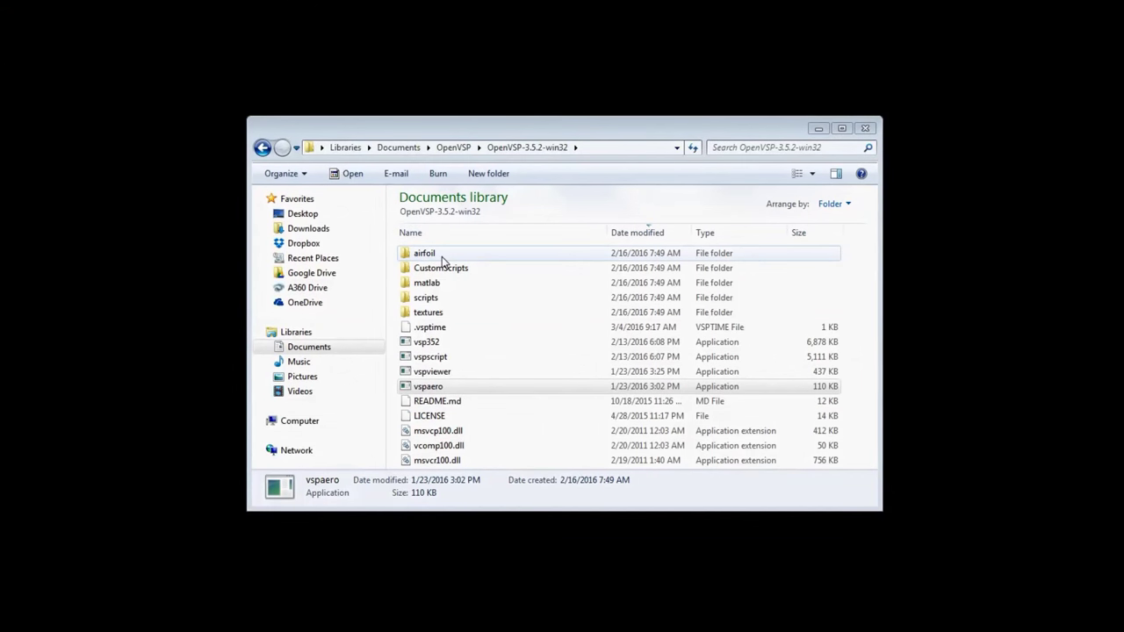
pyautogui.moveTo(431, 281)
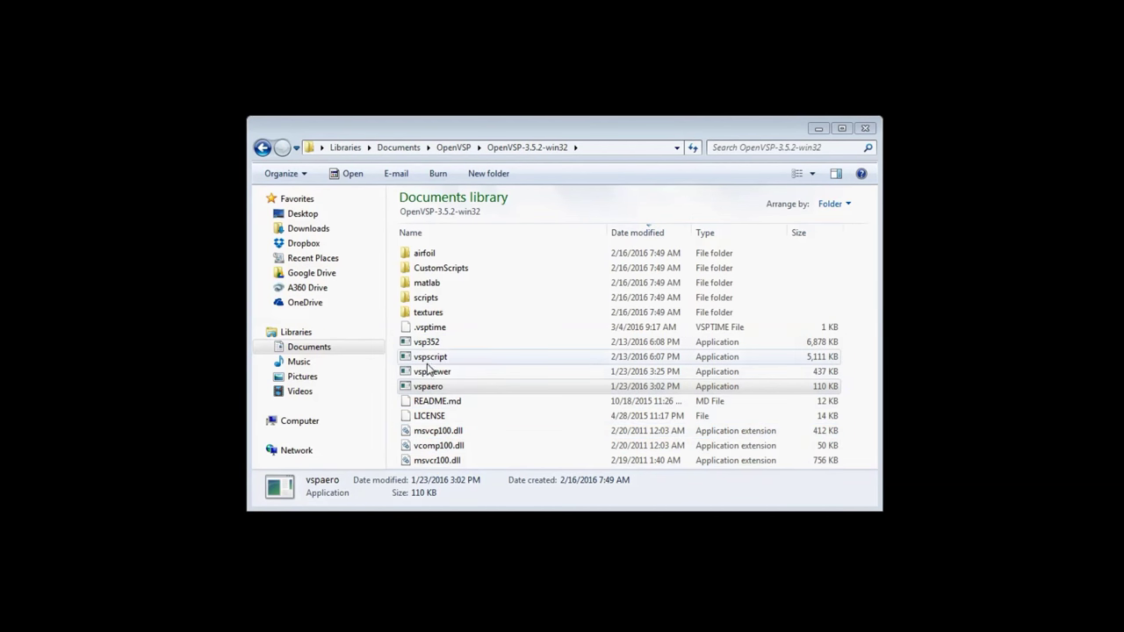
# Look through the OpenVSP-3.5.2-win32 files and launch vsp352.exe to start OpenVSP 3.5.2.
pyautogui.click(427, 341)
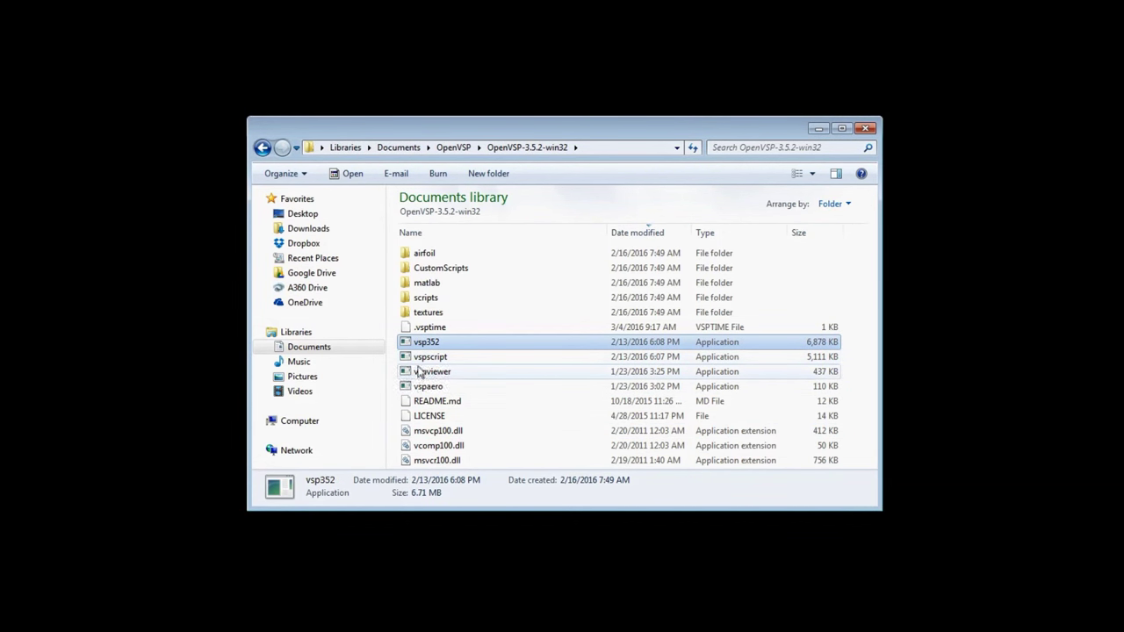
pyautogui.click(429, 357)
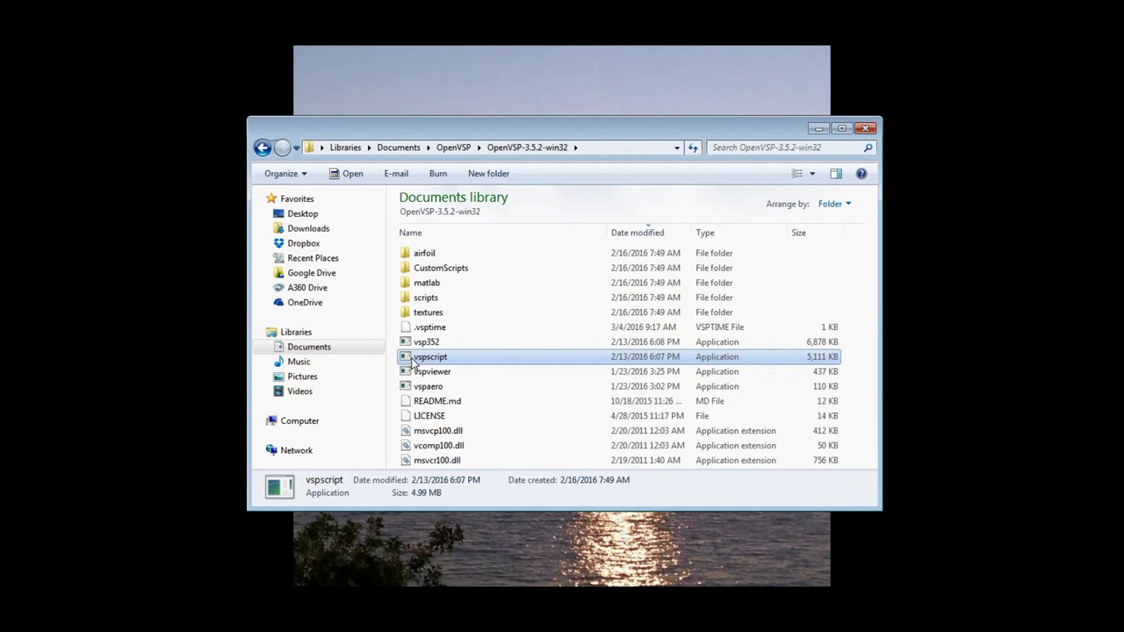
pyautogui.click(429, 386)
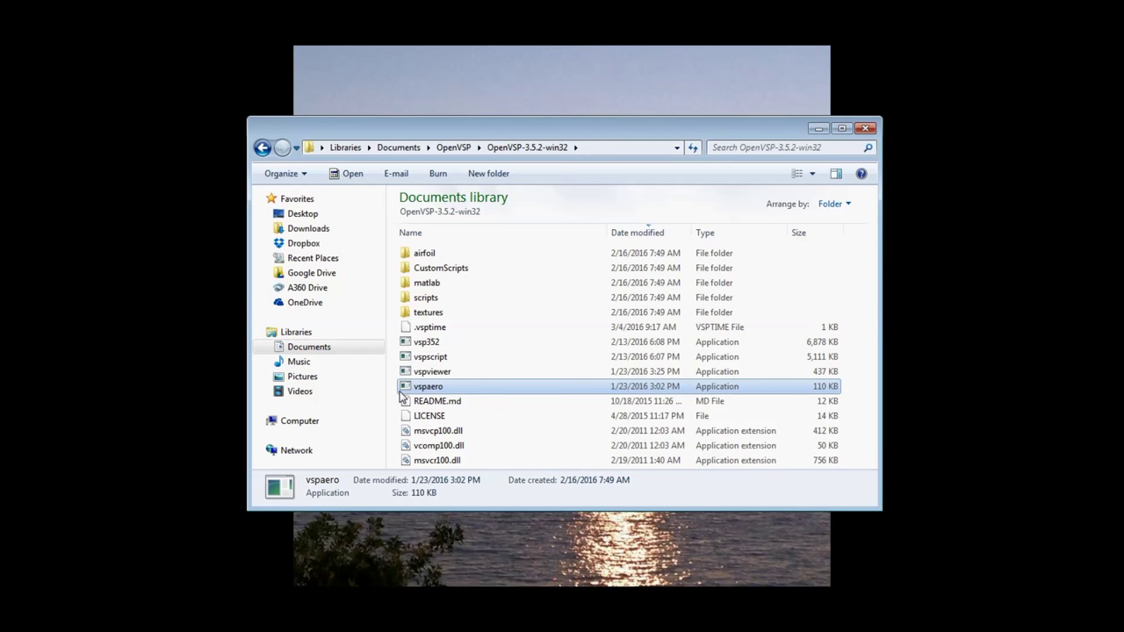
pyautogui.click(433, 371)
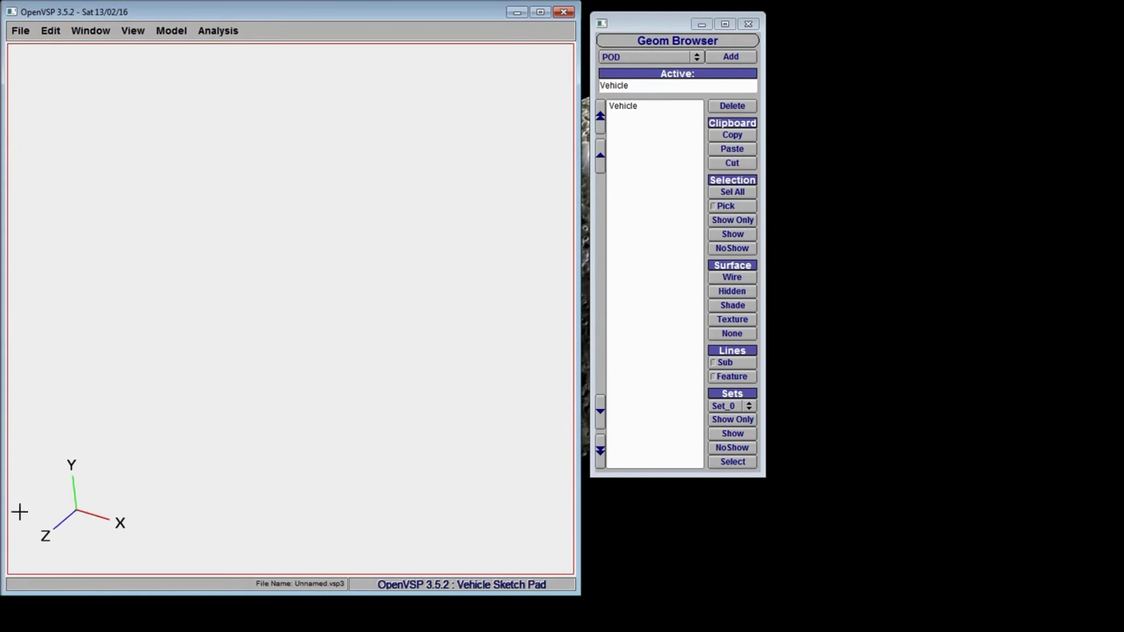
pyautogui.moveTo(158, 474)
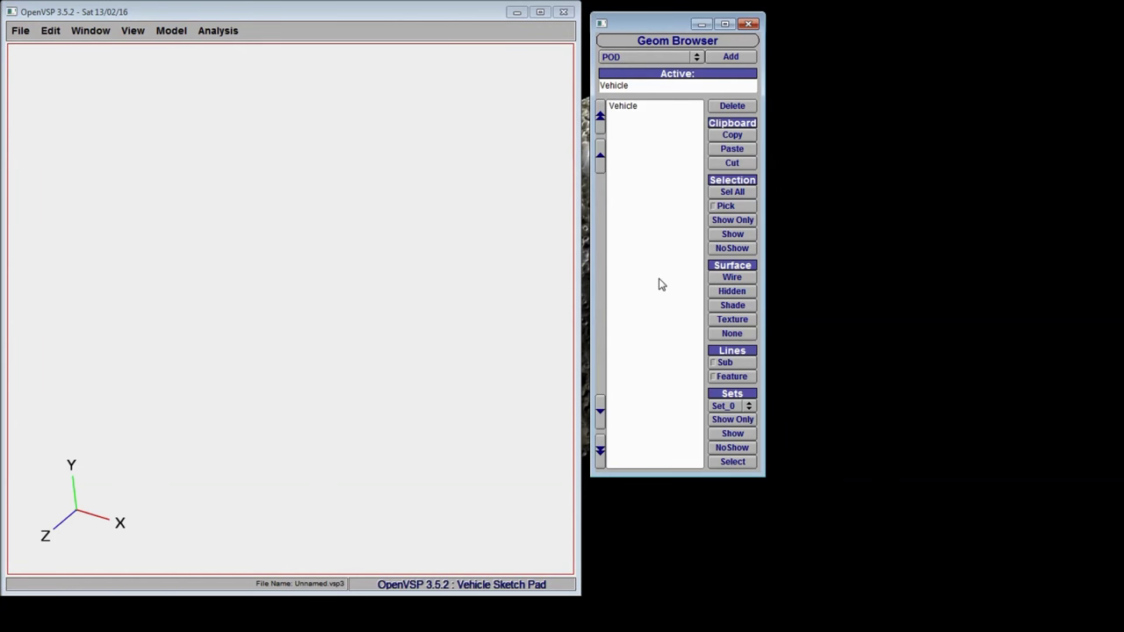
pyautogui.moveTo(641, 183)
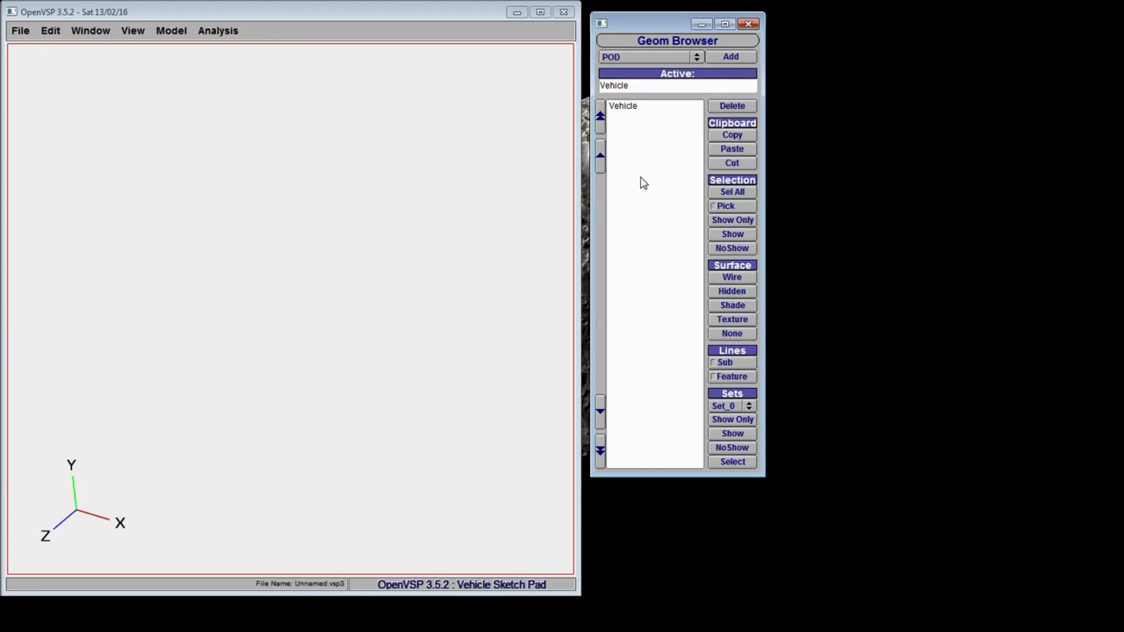
pyautogui.moveTo(320, 116)
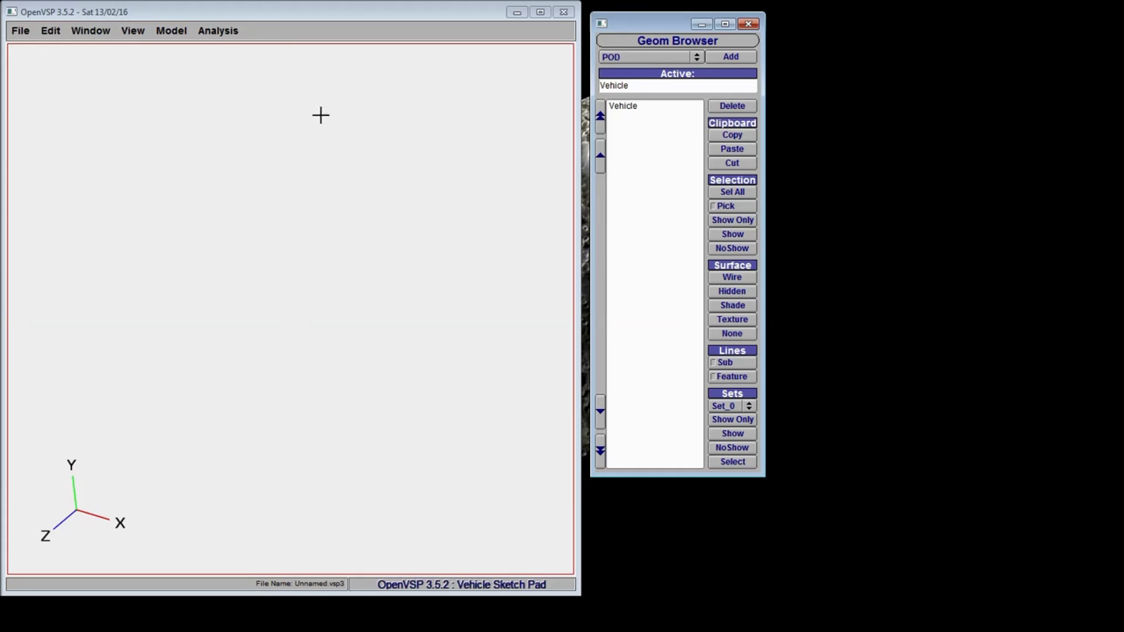
pyautogui.moveTo(50, 79)
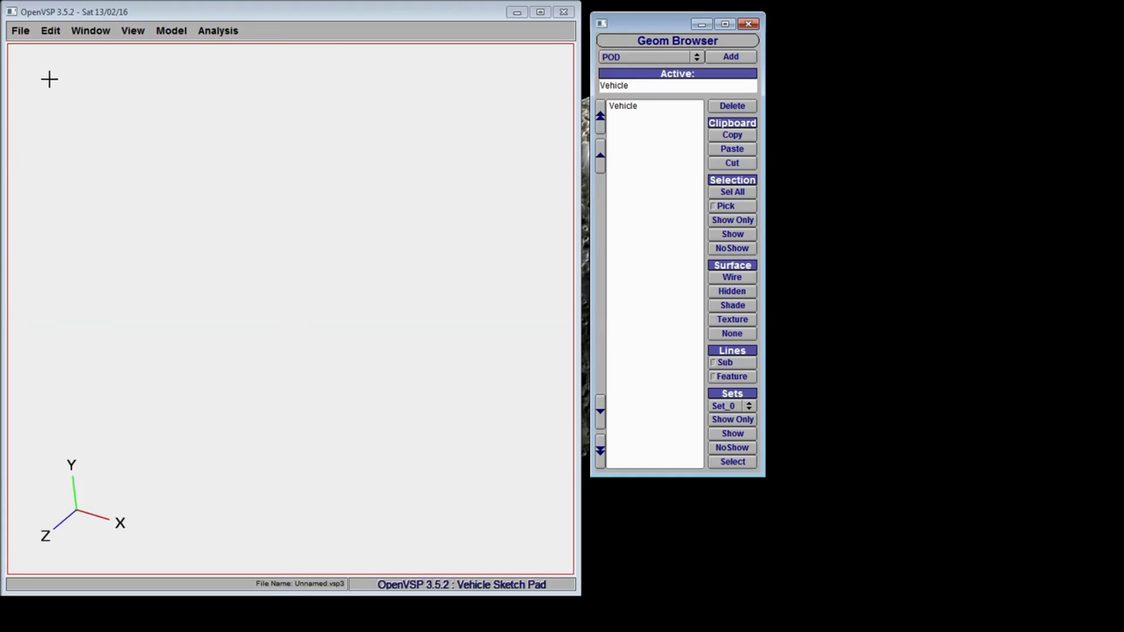
# Start File > Open and browse through Documents and 01-NASA-Work_Files into the Cessna 337 Skymaster folder.
pyautogui.click(19, 30)
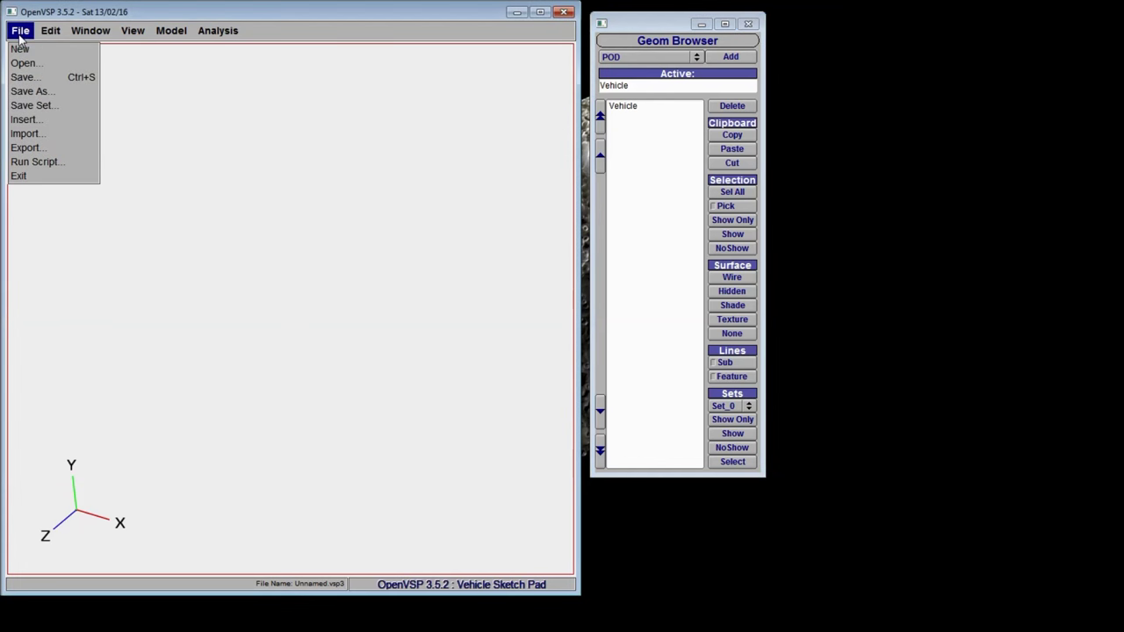
pyautogui.click(26, 64)
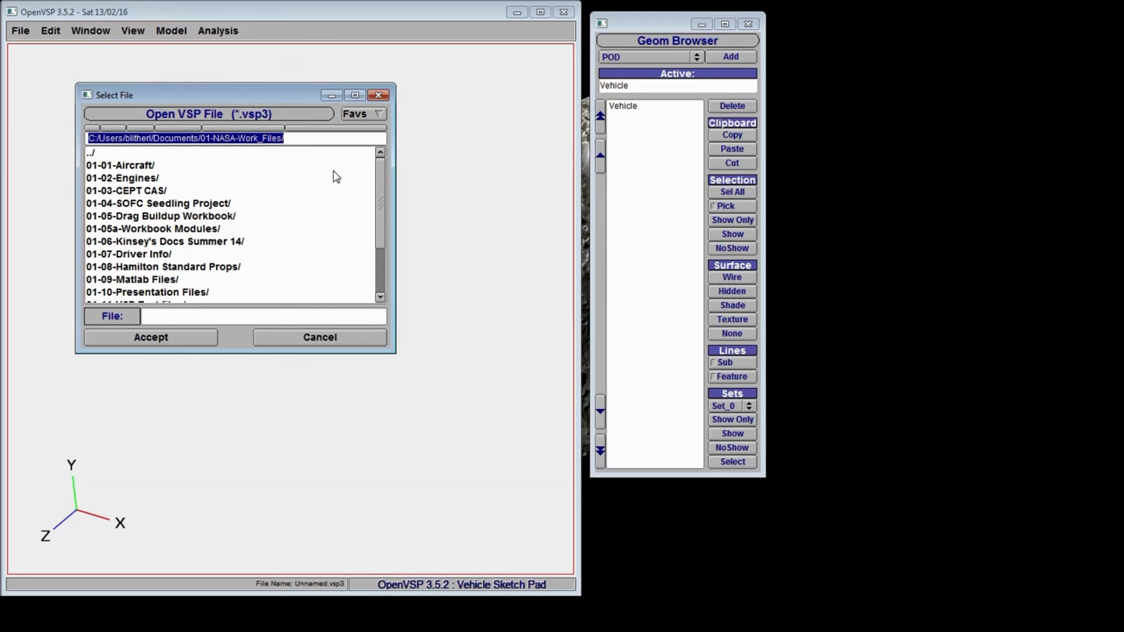
pyautogui.doubleClick(119, 165)
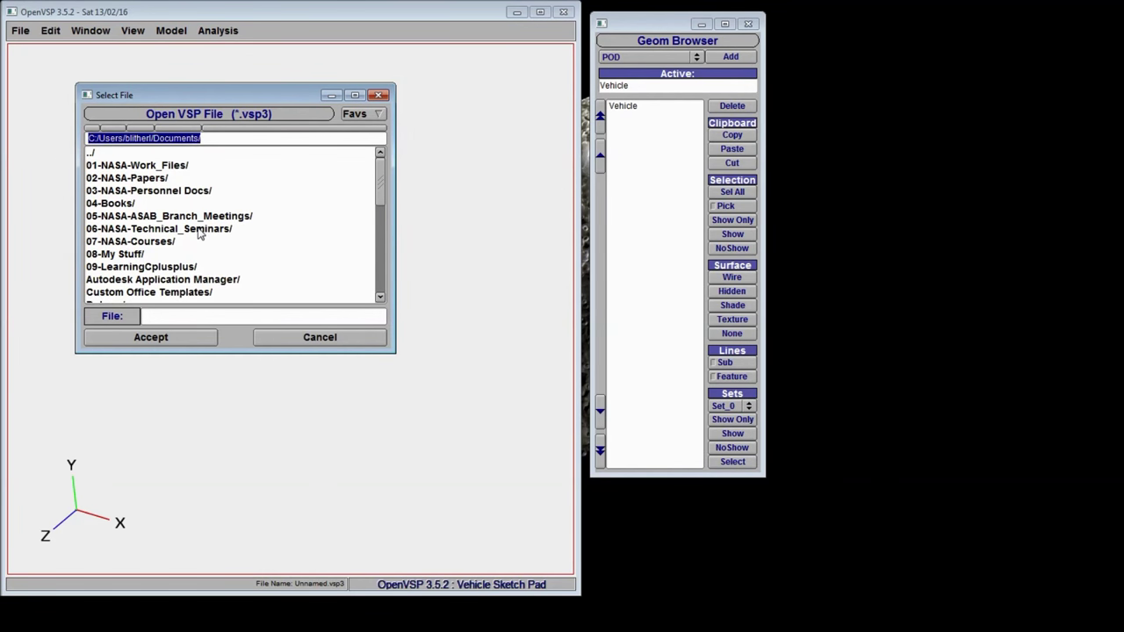
pyautogui.moveTo(218, 221)
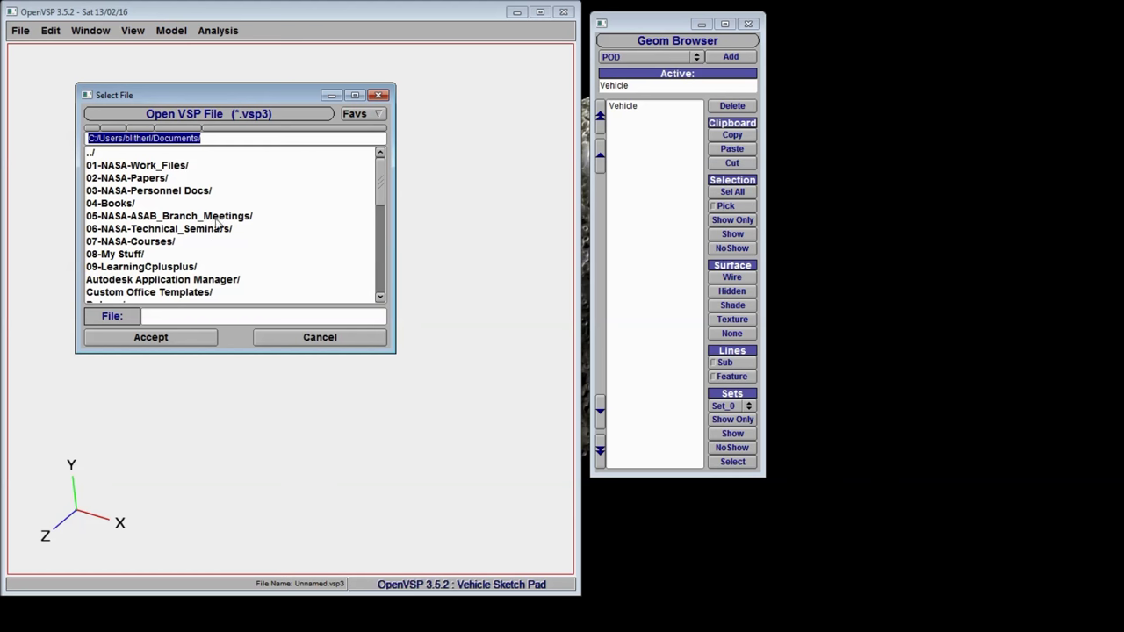
pyautogui.click(355, 114)
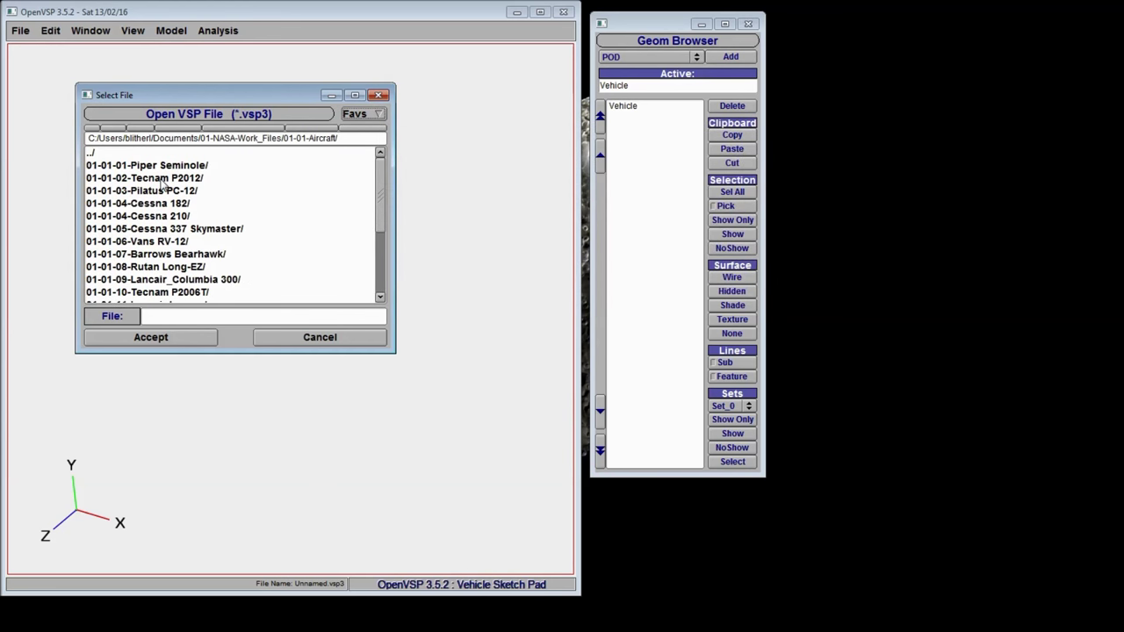
pyautogui.moveTo(203, 216)
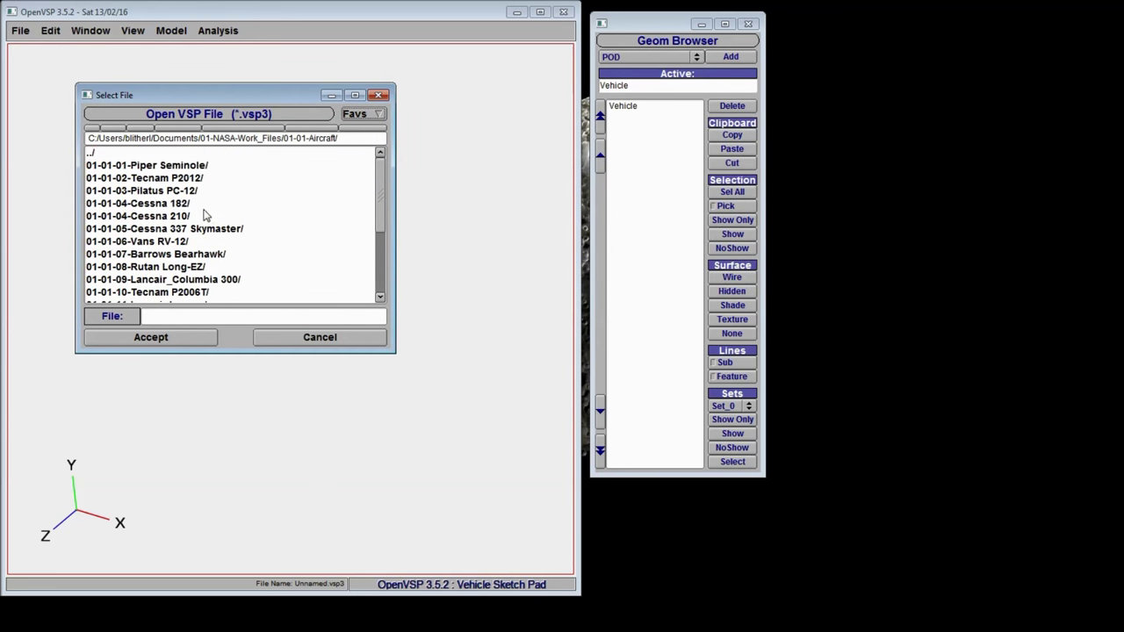
pyautogui.moveTo(179, 232)
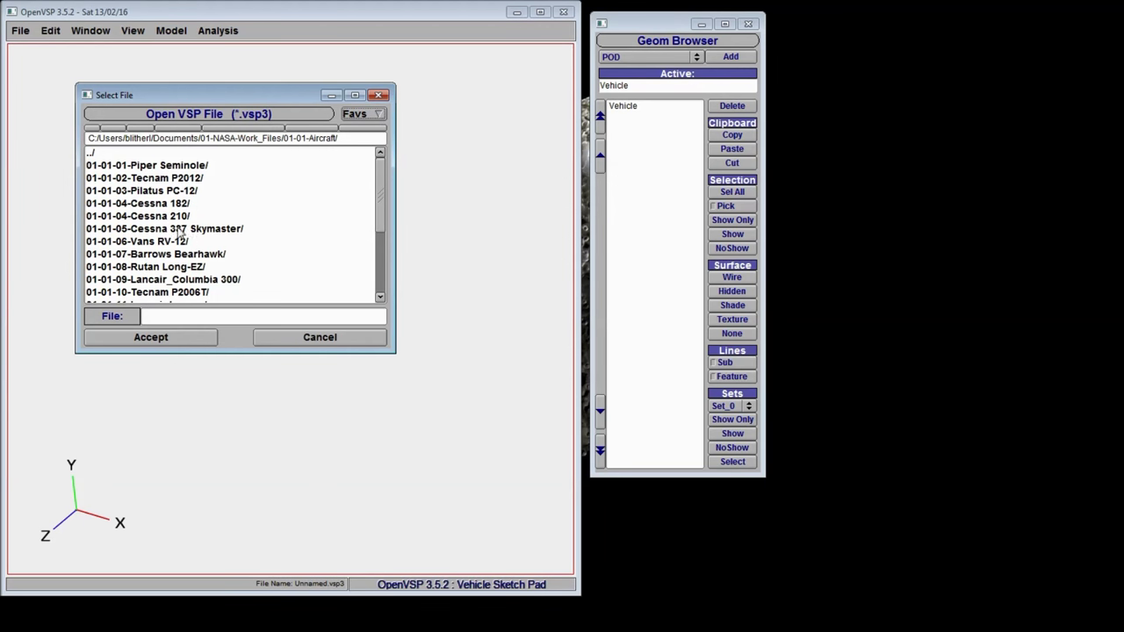
pyautogui.doubleClick(165, 228)
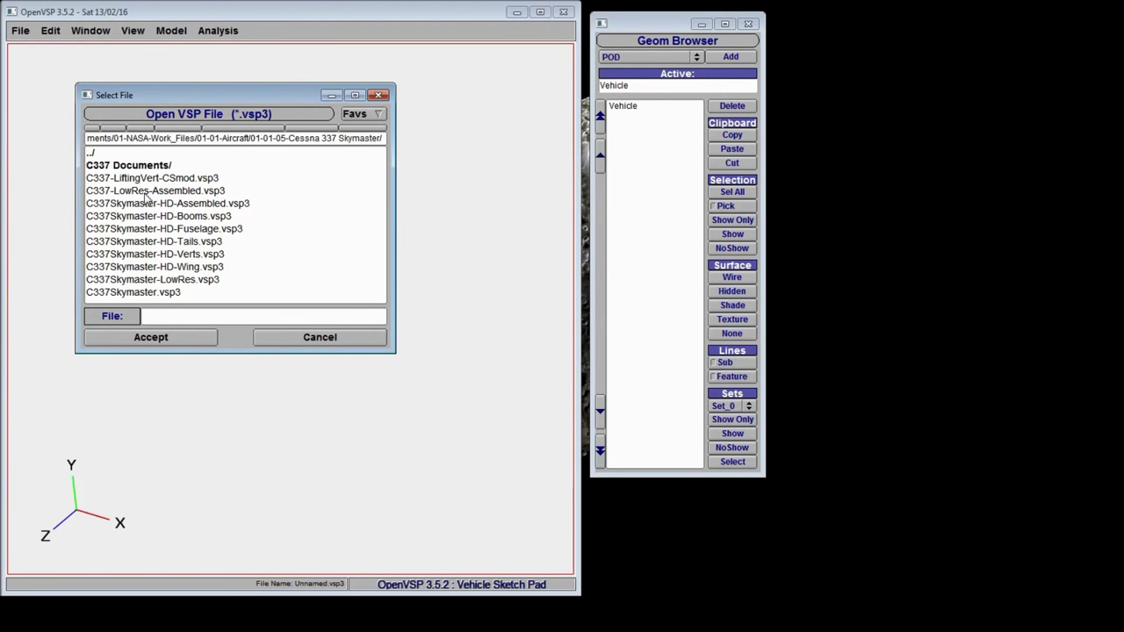
# Load C337-LowRes-Assembled.vsp3 and rotate the Skymaster wireframe to an angled top view.
pyautogui.click(154, 190)
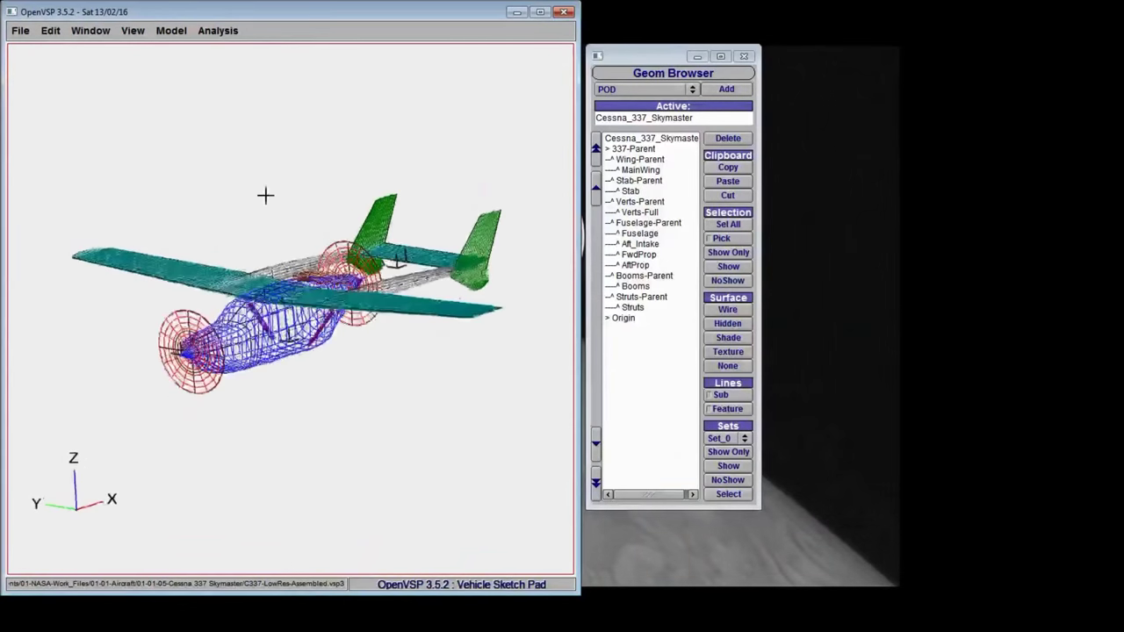
pyautogui.moveTo(265, 195); pyautogui.dragTo(383, 237)
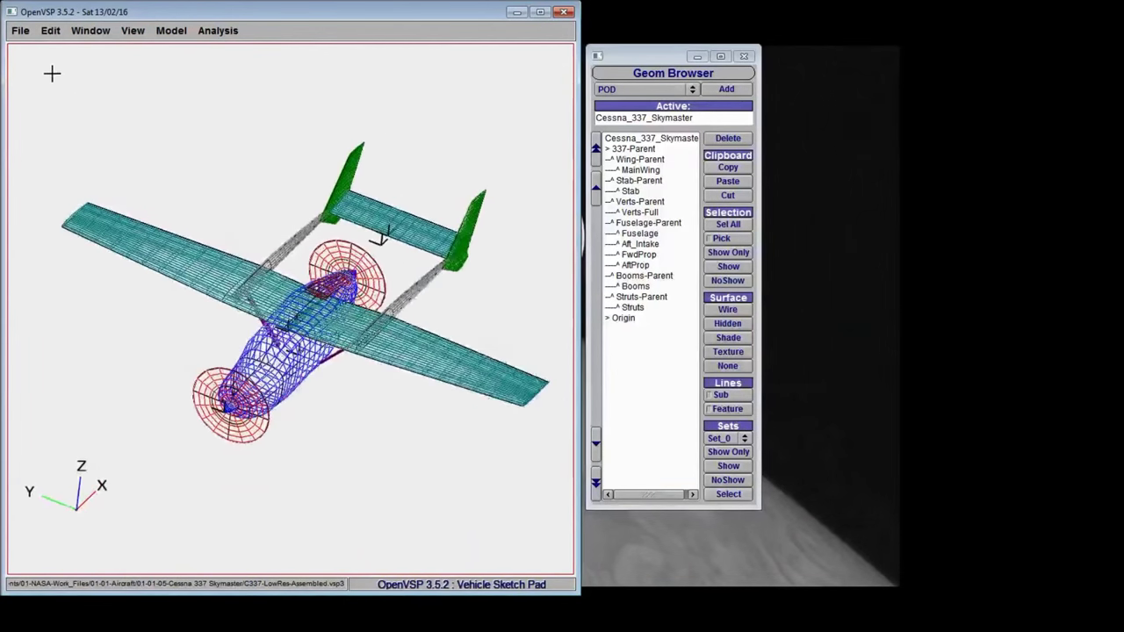